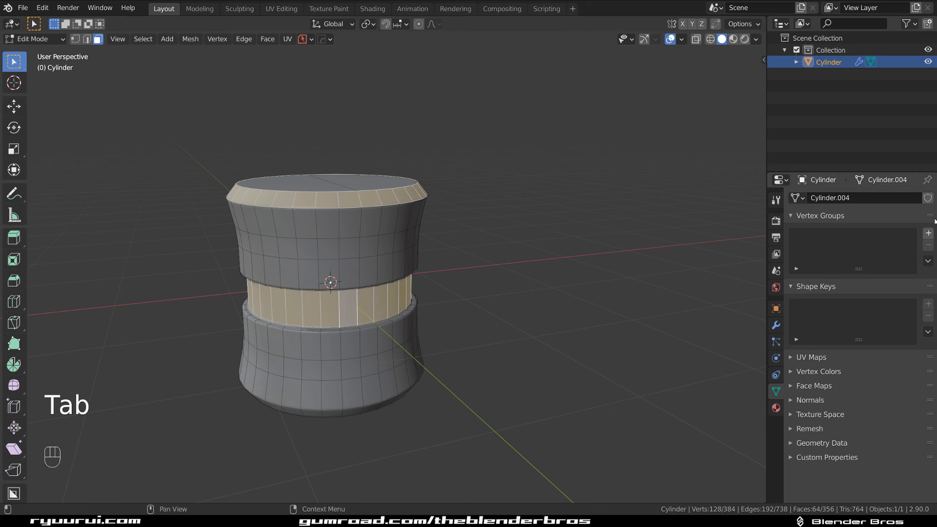
# Create the vertex group gt1 from the selected top bevel ring and middle band faces
pyautogui.click(929, 233)
pyautogui.write('gt1')
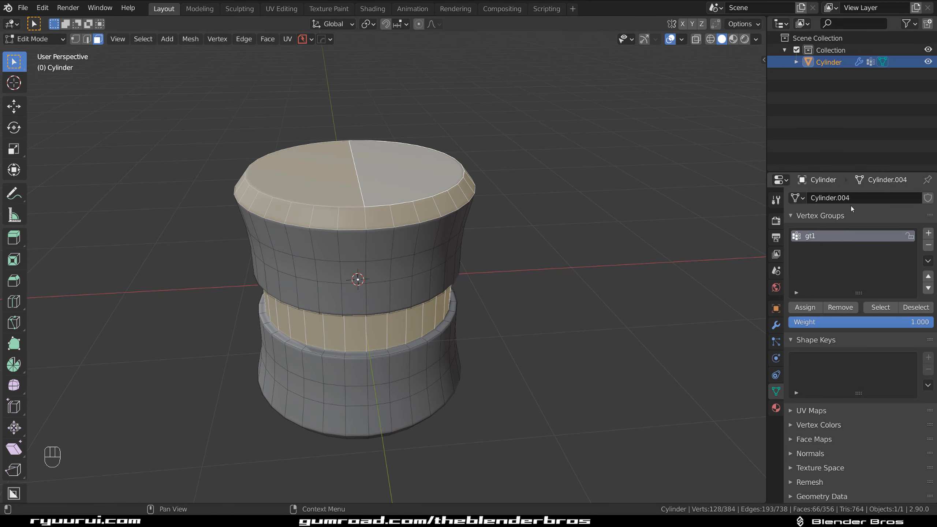
pyautogui.press('Tab')
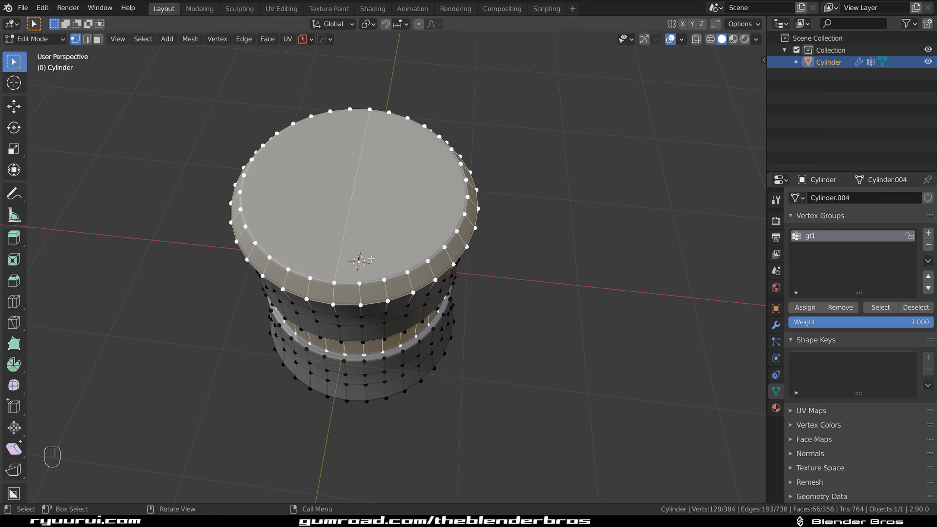
# Select the upper and lower face bands plus a vertical face loop on the cylinder
pyautogui.press('Tab')
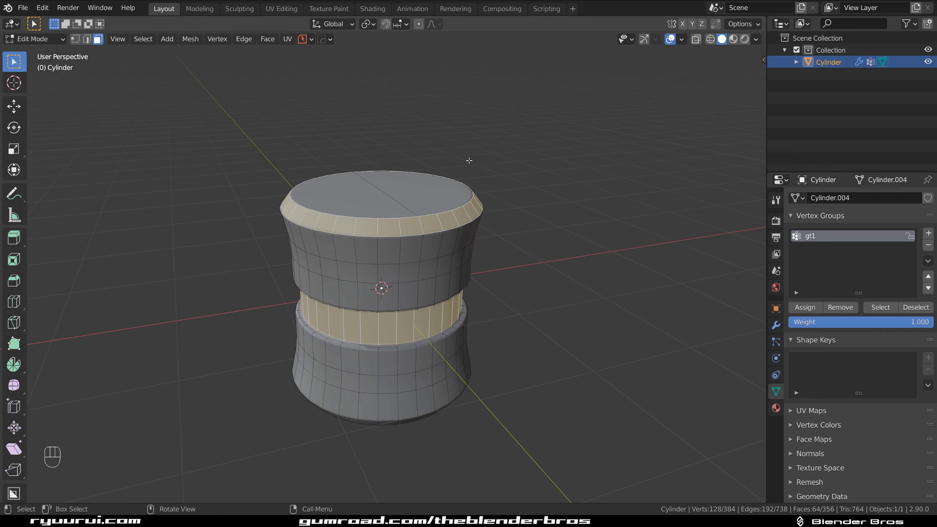
pyautogui.moveTo(617, 105)
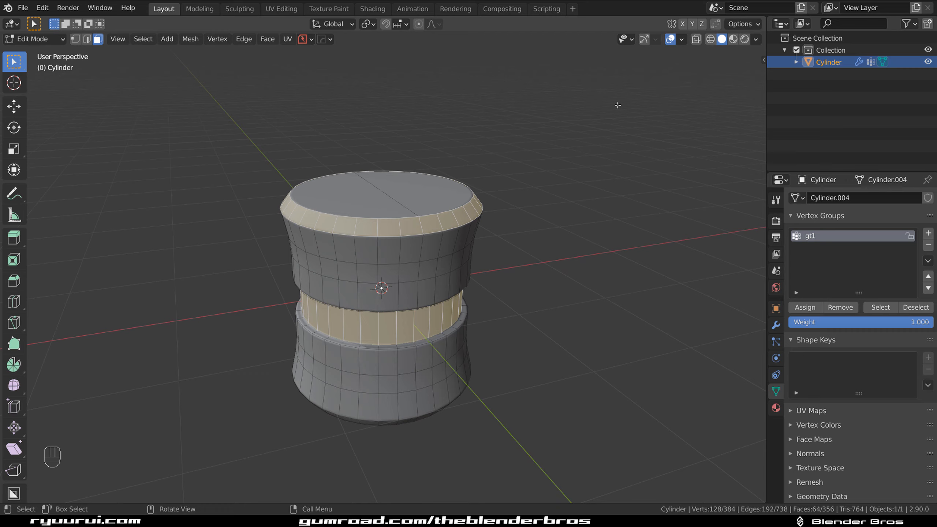
pyautogui.moveTo(562, 325)
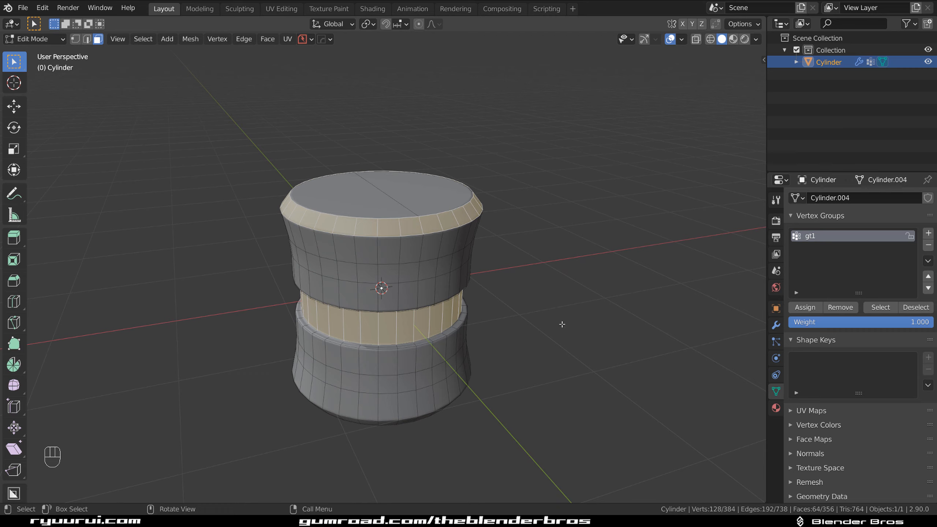
pyautogui.moveTo(421, 324)
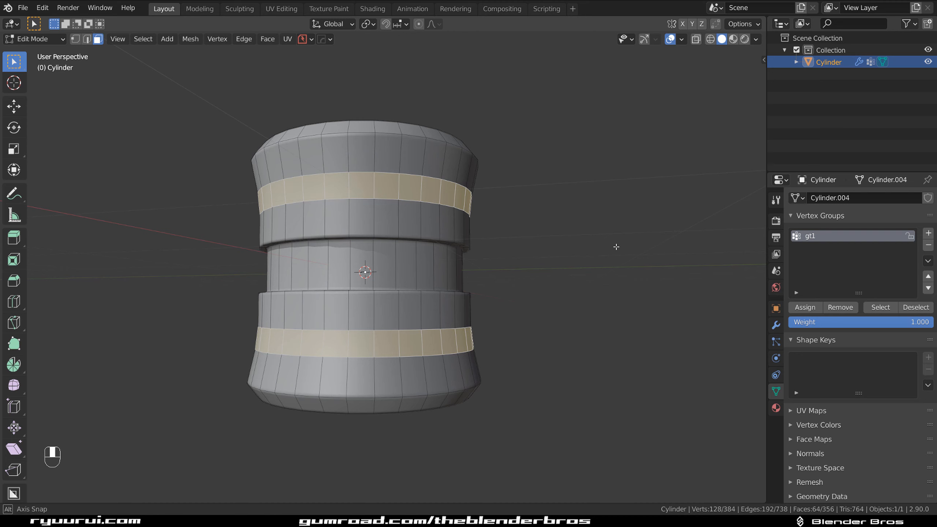
pyautogui.click(142, 38)
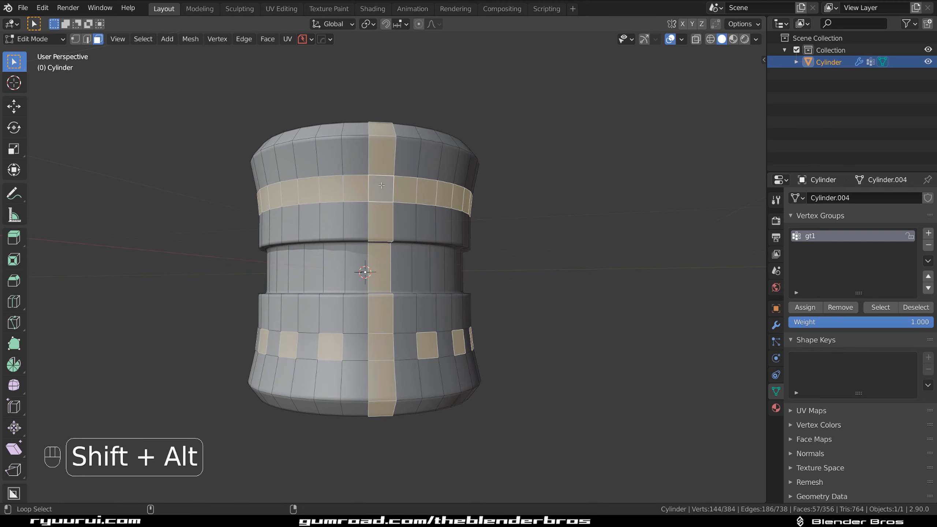
# Add a second vertex group for the band selection and name it g2
pyautogui.press('ctrl+z')
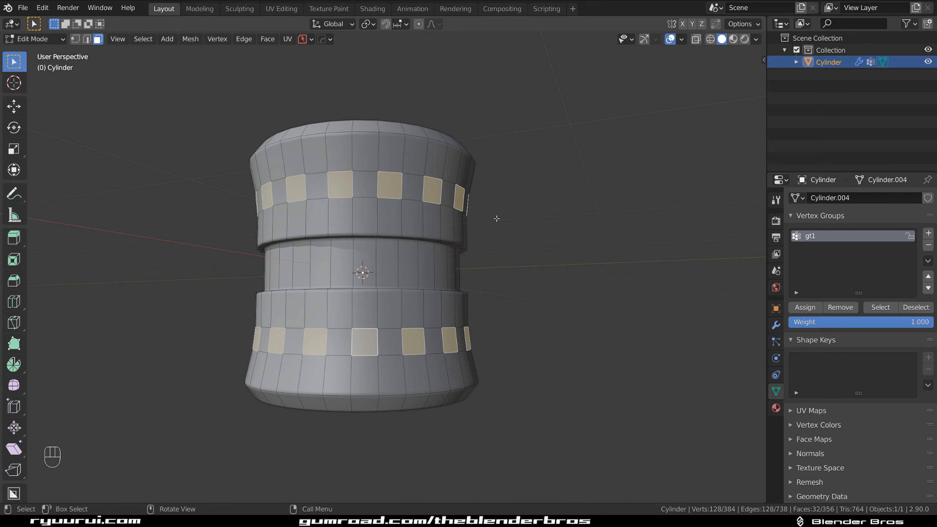
pyautogui.click(928, 233)
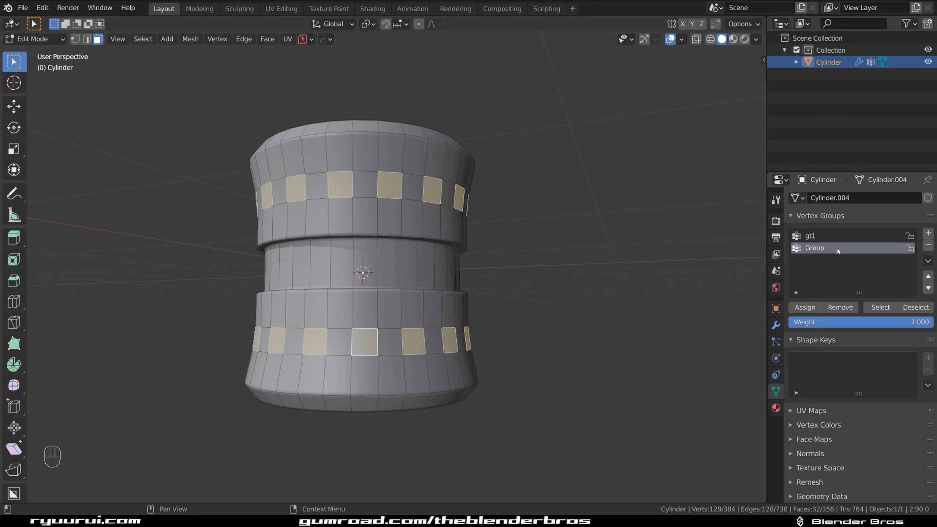
pyautogui.write('gv2')
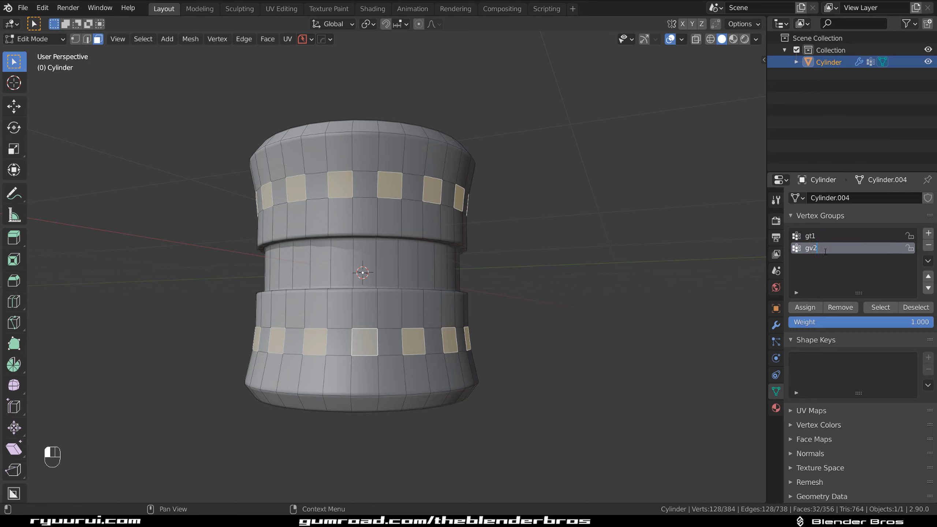
pyautogui.press('backspace')
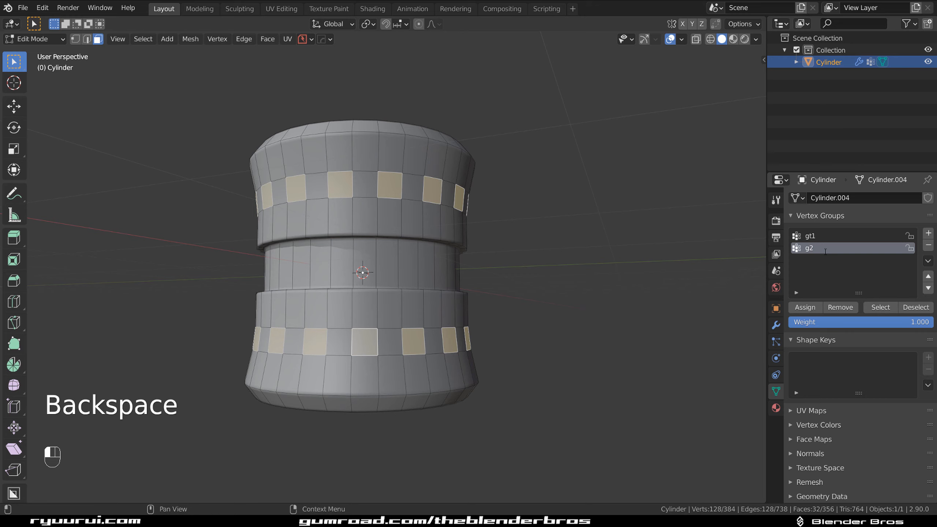
pyautogui.press('Backspace')
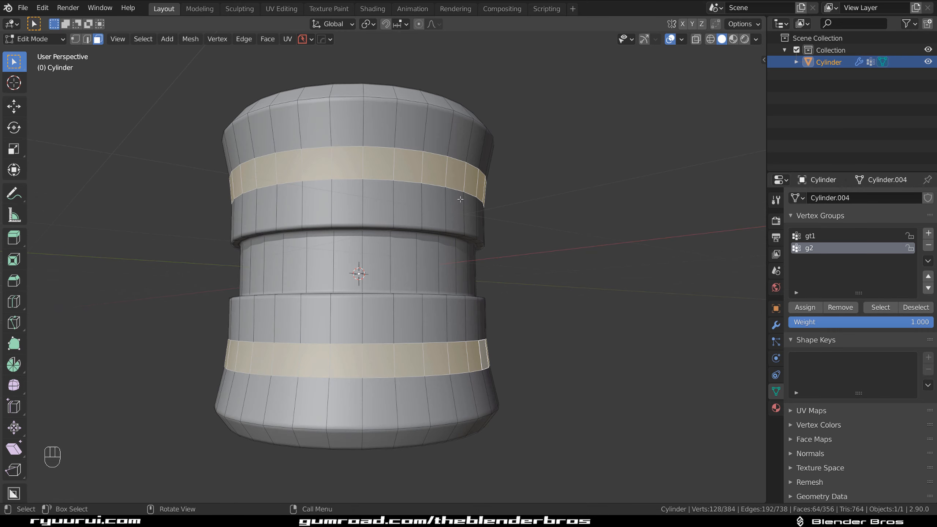
# Keep only the upper face band selected, browsing the Select menu without applying Checker Deselect
pyautogui.press('Tab')
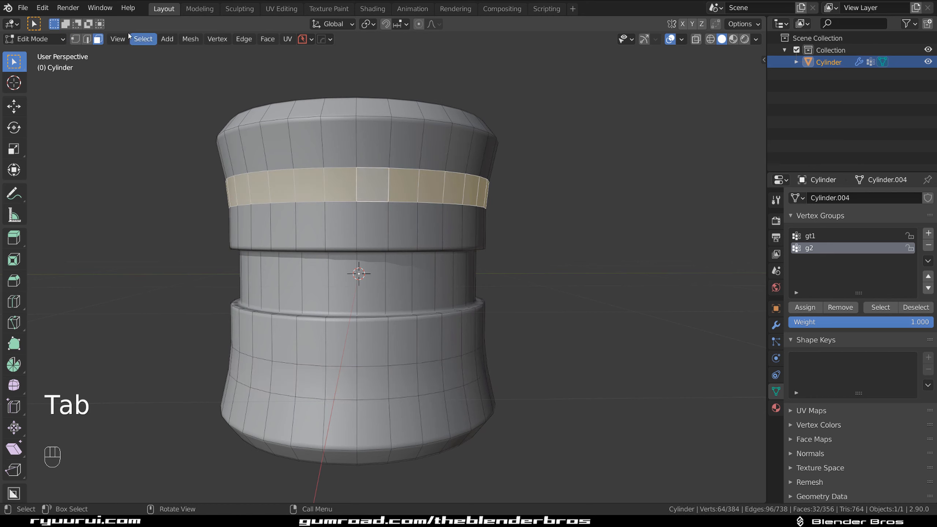
pyautogui.click(142, 39)
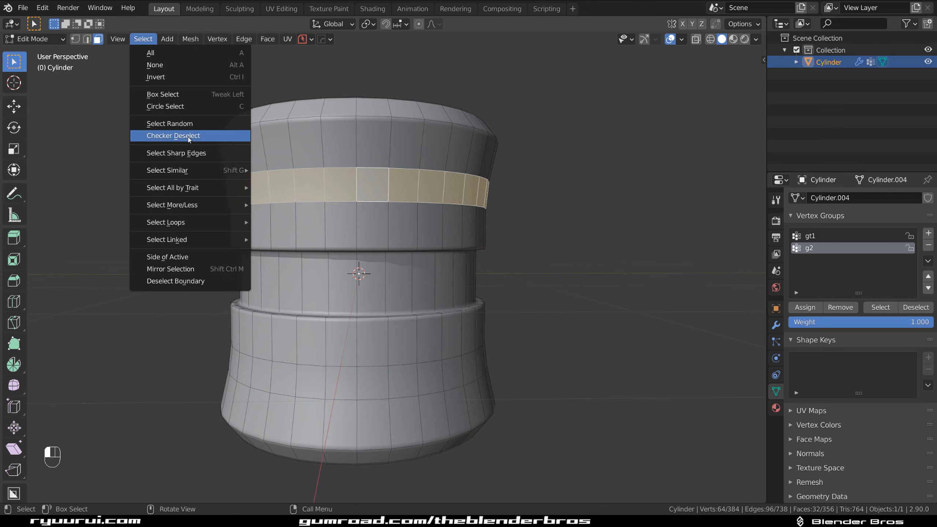
pyautogui.press('Tab')
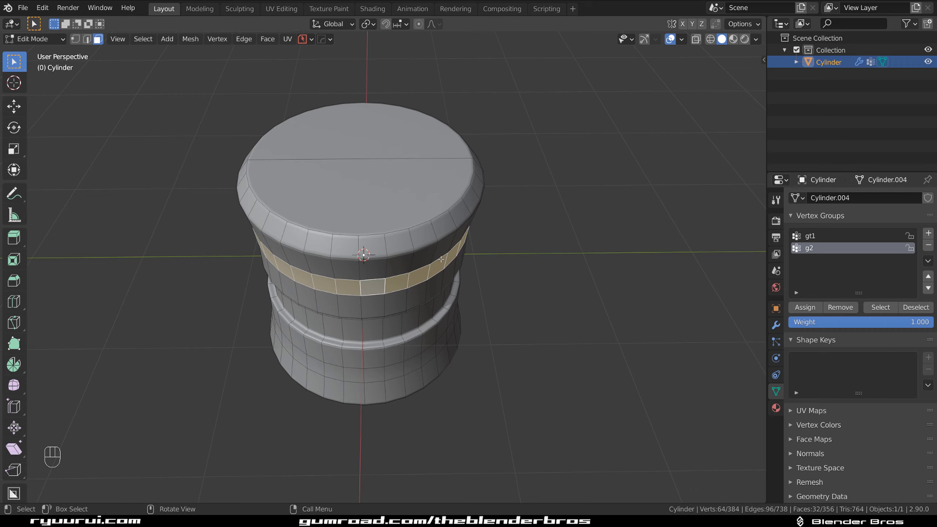
pyautogui.moveTo(618, 249)
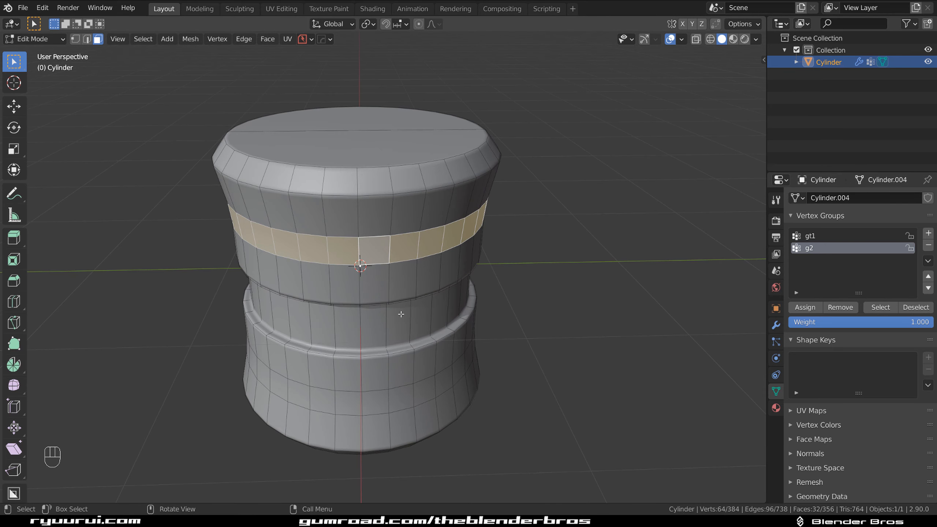
# Add a third vertex group with the default name Group and recall its stored geometry via Select
pyautogui.click(434, 336)
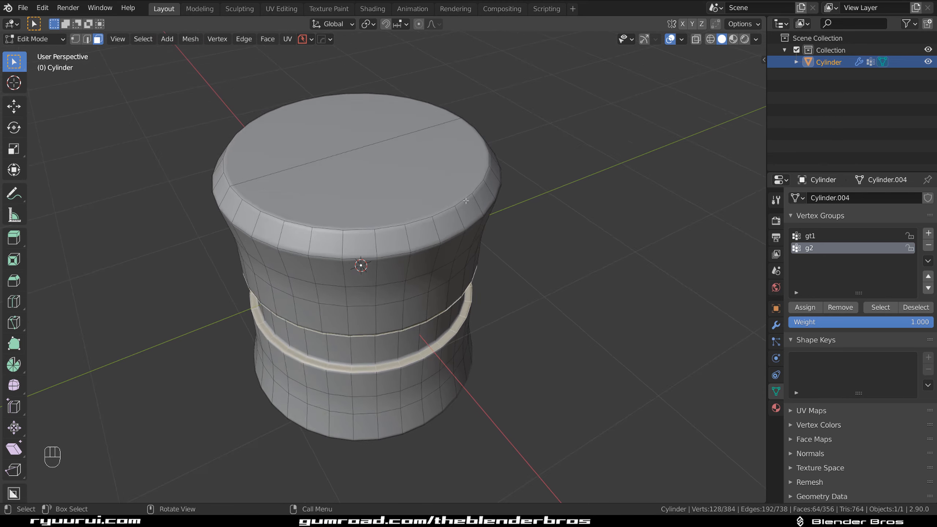
pyautogui.press('Tab')
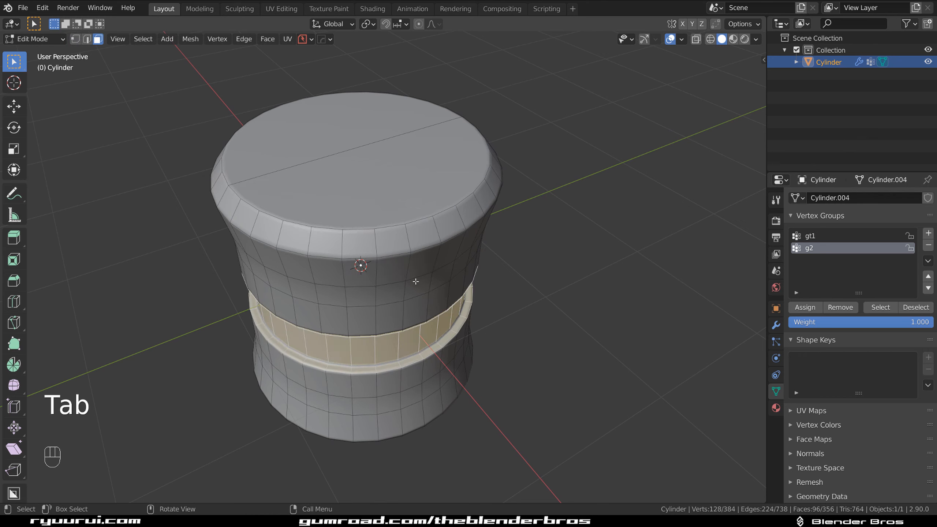
pyautogui.press('Tab')
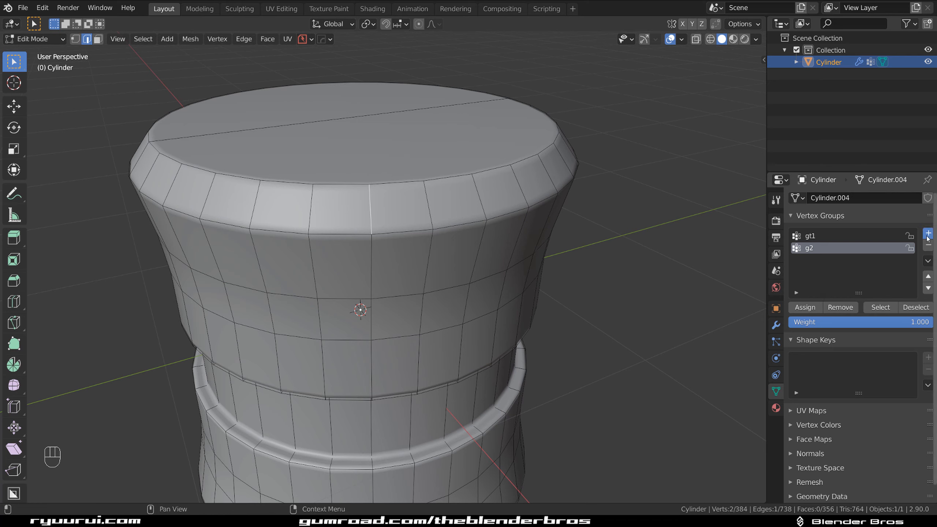
pyautogui.click(928, 232)
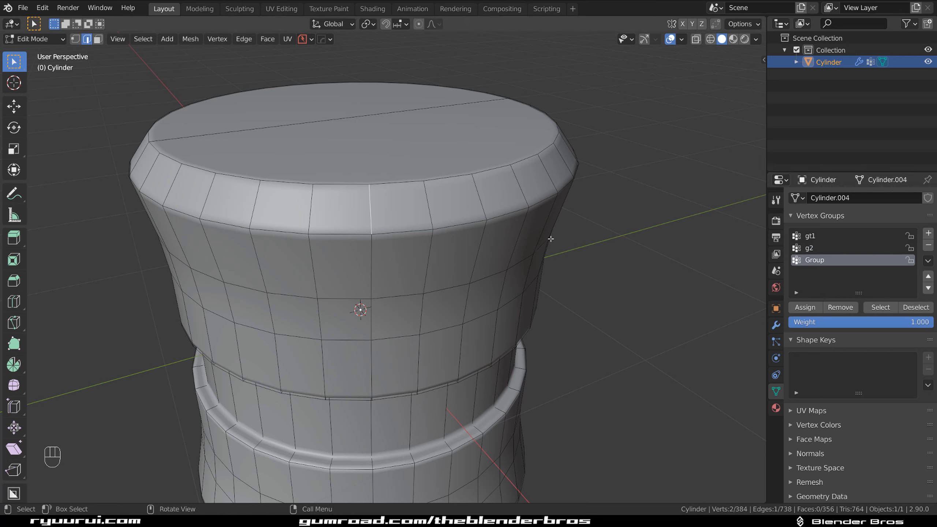
pyautogui.click(880, 307)
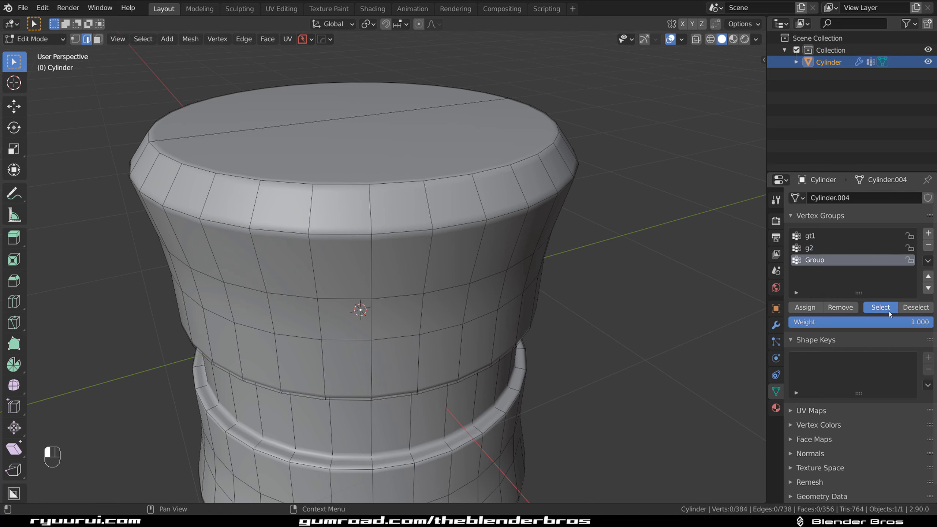